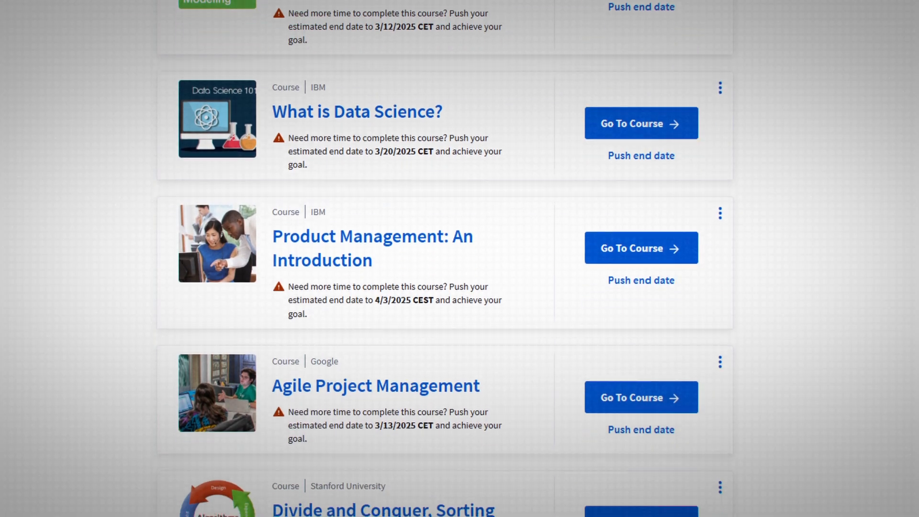
Step: Browse the Story menu, then show the Analysis menu's commands for the blank Sheet 1
{"action": "scroll", "scroll_direction": "down", "scroll_amount": 3}
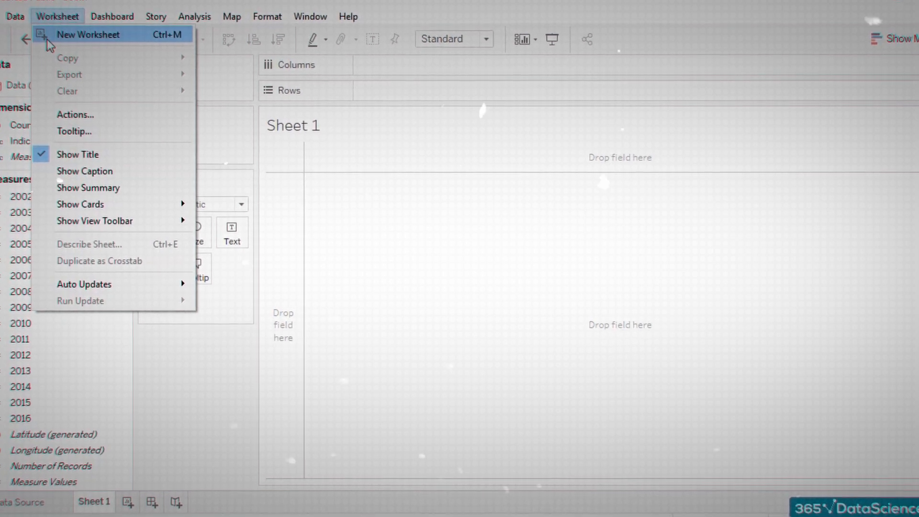
{"action": "left_click", "coordinate": [155, 17]}
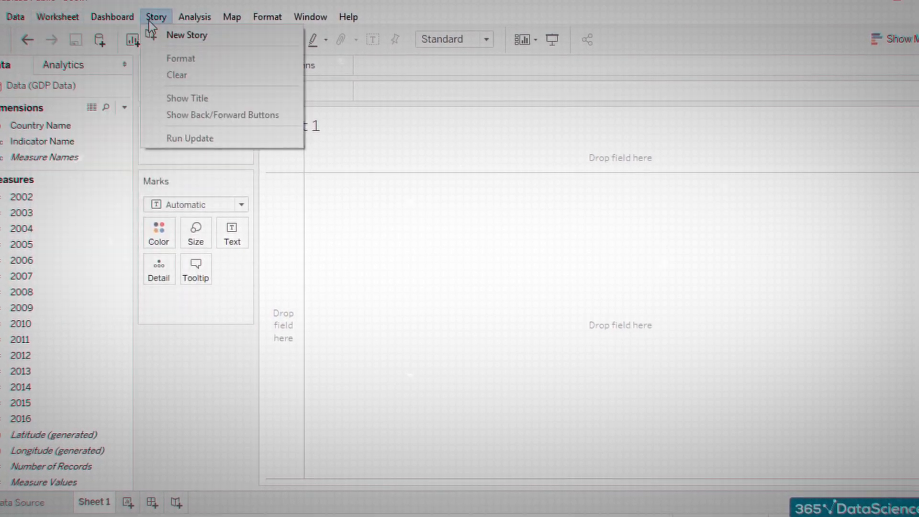
{"action": "left_click", "coordinate": [195, 16]}
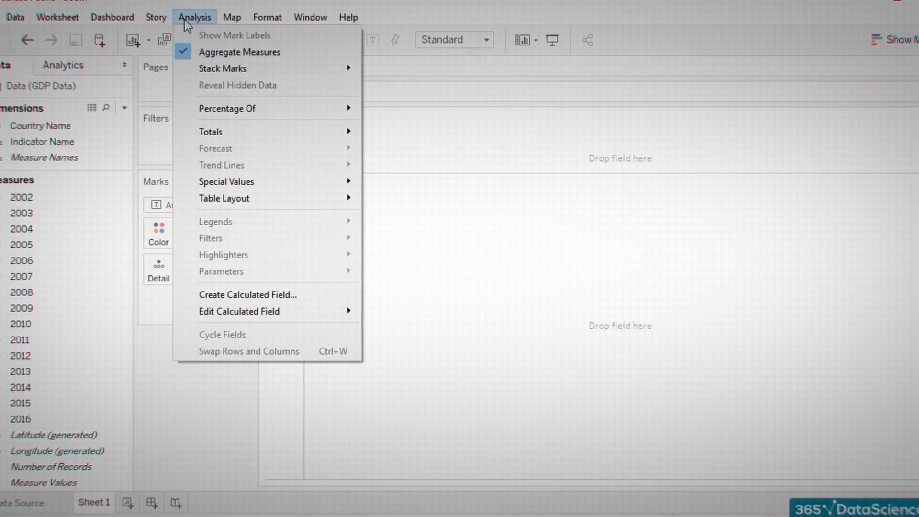